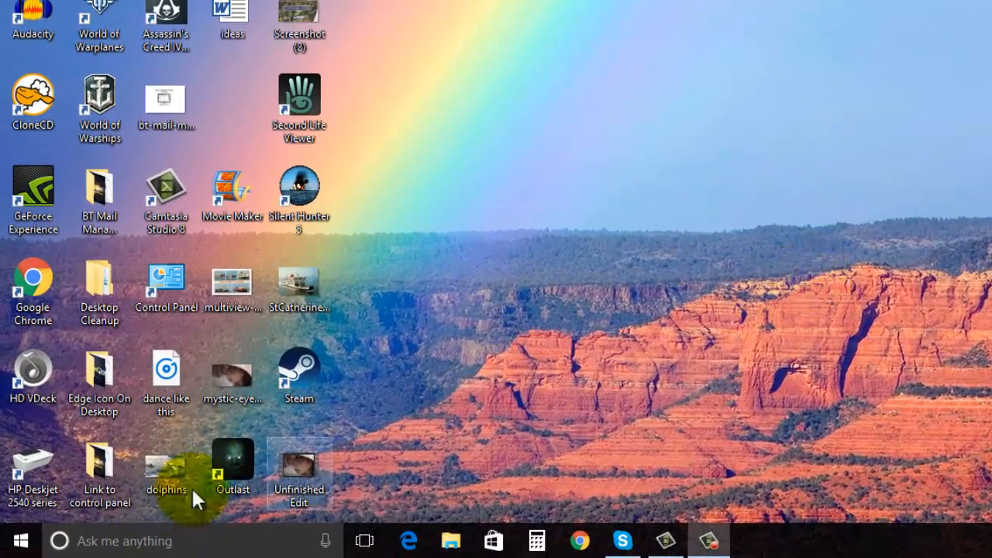
# - Bring up the Windows 10 Start menu from the taskbar
pyautogui.click(19, 539)
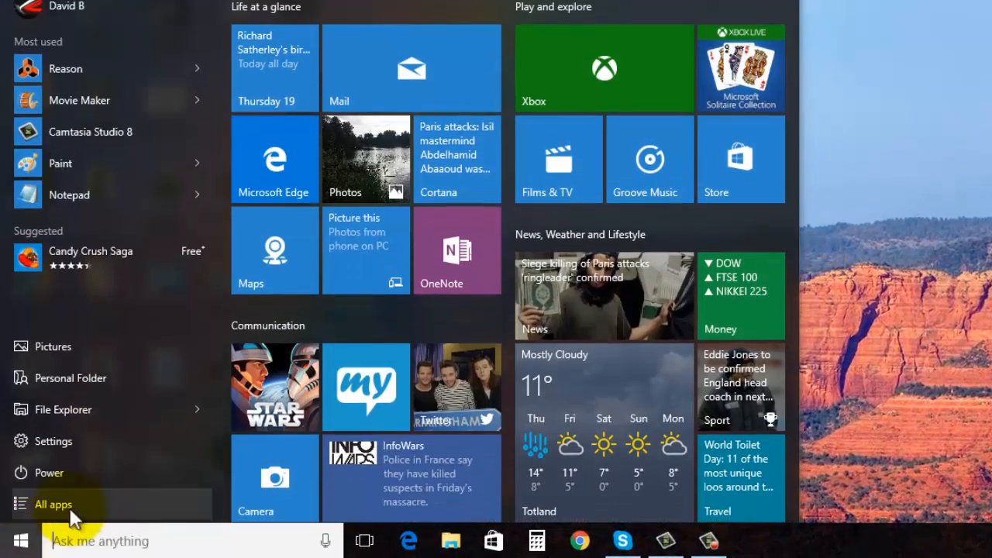
pyautogui.moveTo(411, 68)
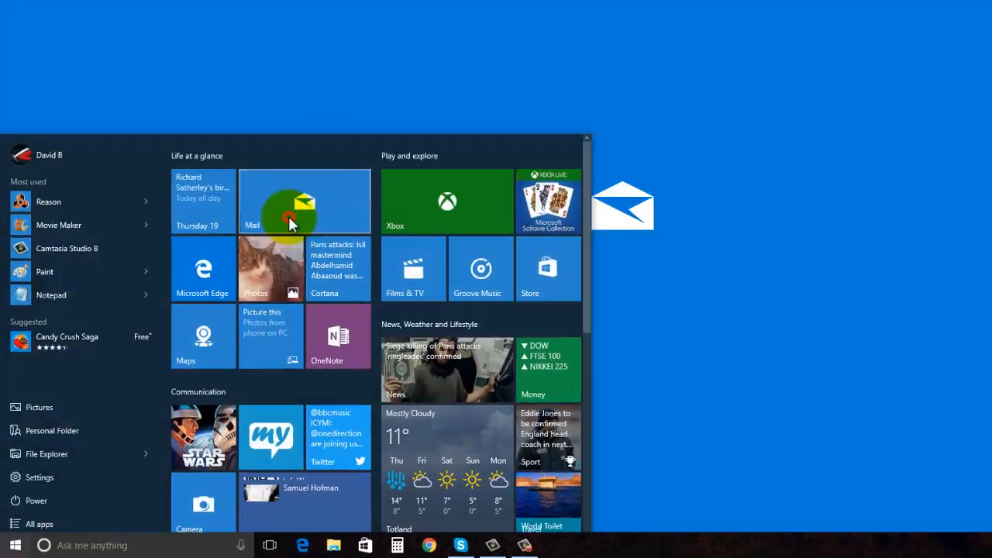
# - Launch Mail on the Gmail inbox and collapse then re-expand the folders pane
pyautogui.click(304, 202)
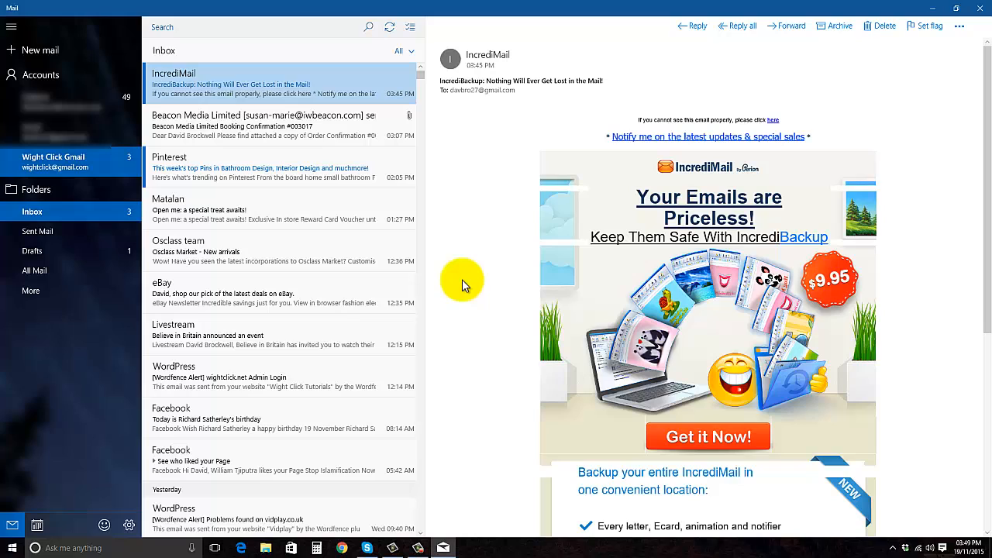
pyautogui.moveTo(462, 281)
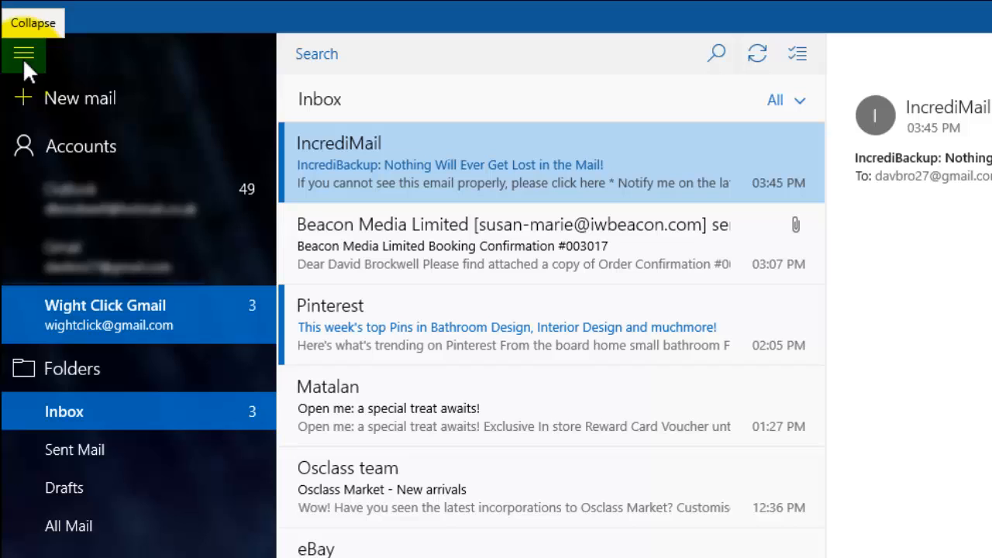
pyautogui.click(23, 53)
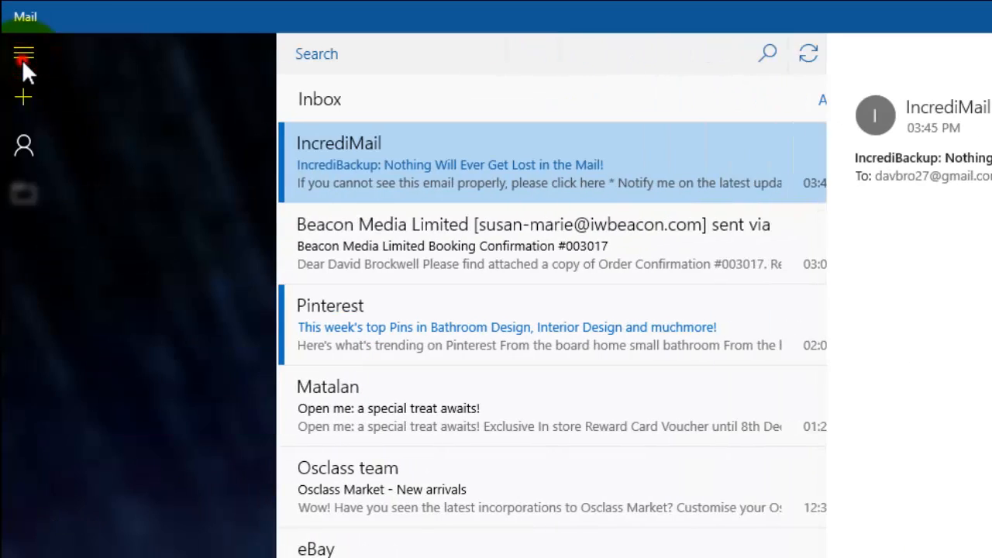
pyautogui.click(23, 53)
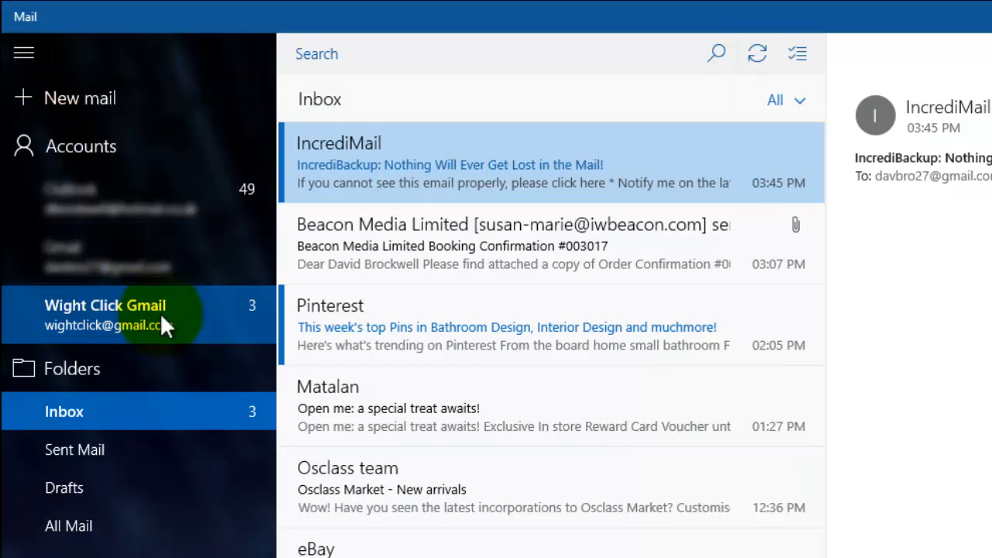
pyautogui.moveTo(247, 326)
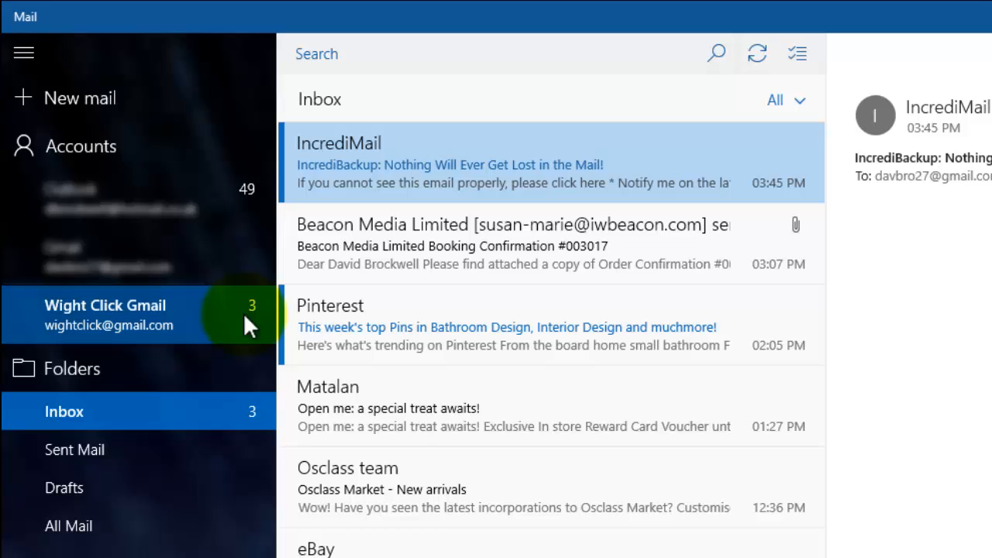
pyautogui.moveTo(240, 319)
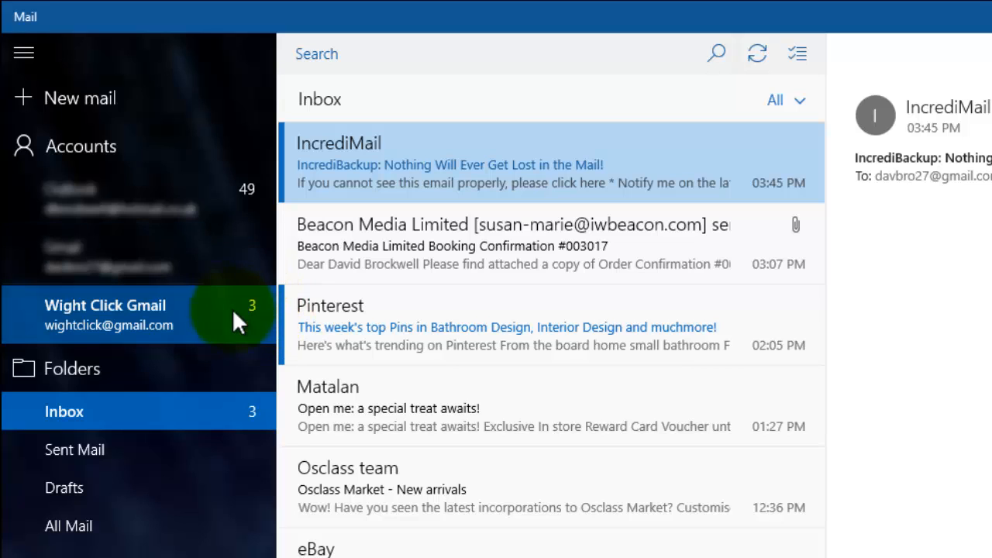
pyautogui.moveTo(260, 313)
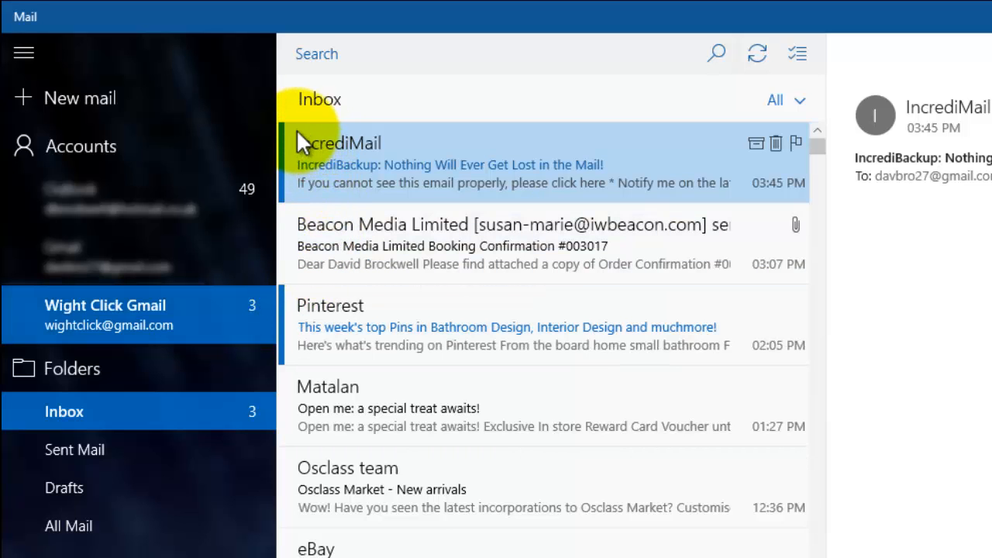
pyautogui.moveTo(292, 304)
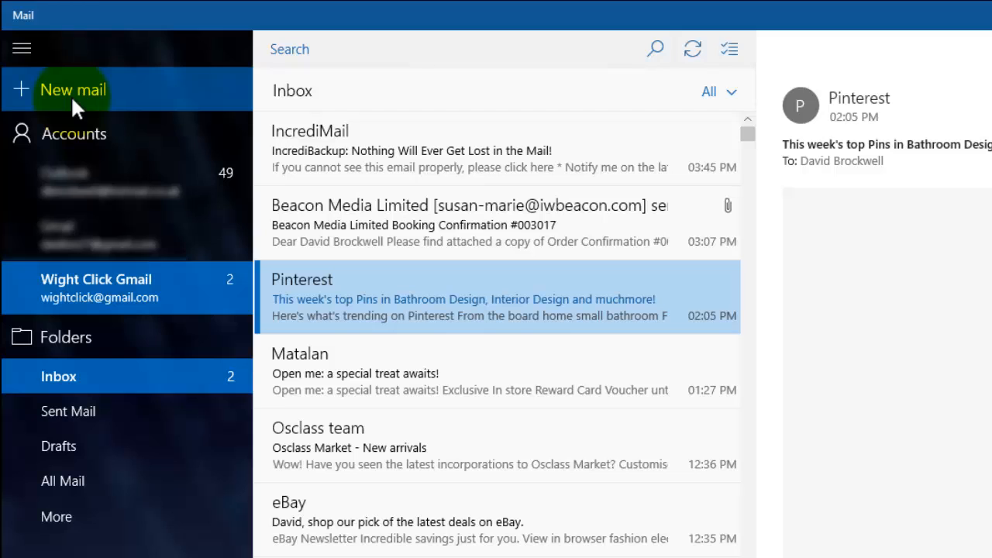
pyautogui.click(73, 88)
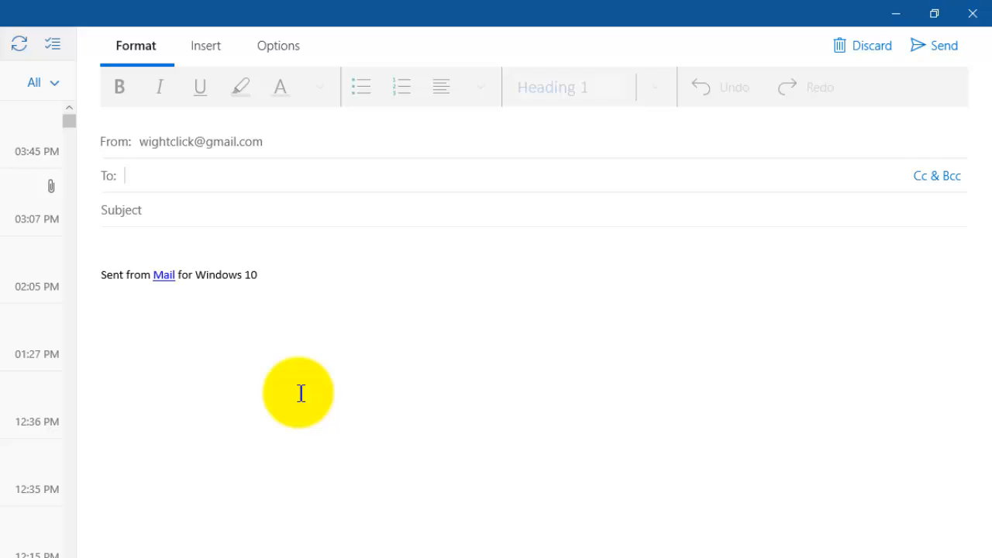
pyautogui.moveTo(254, 364)
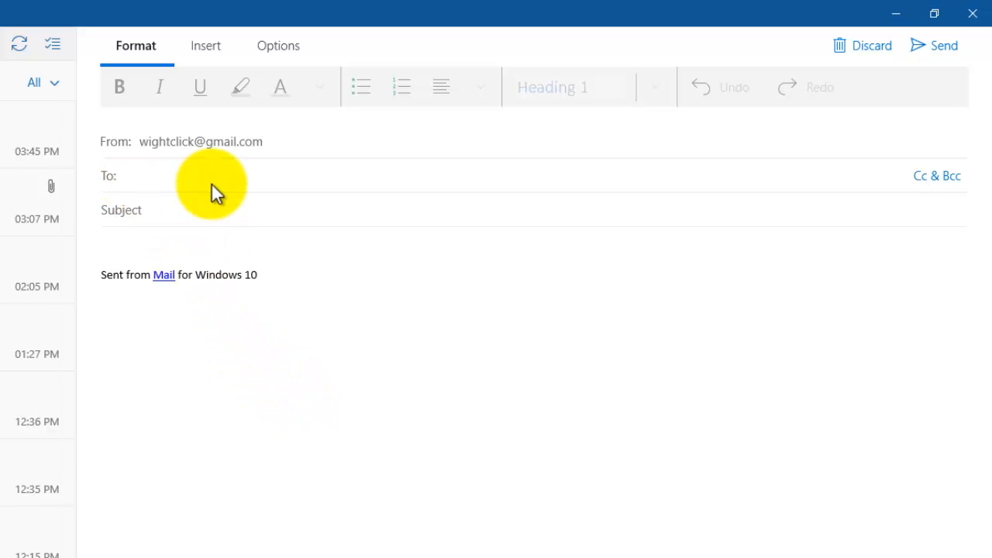
pyautogui.moveTo(316, 338)
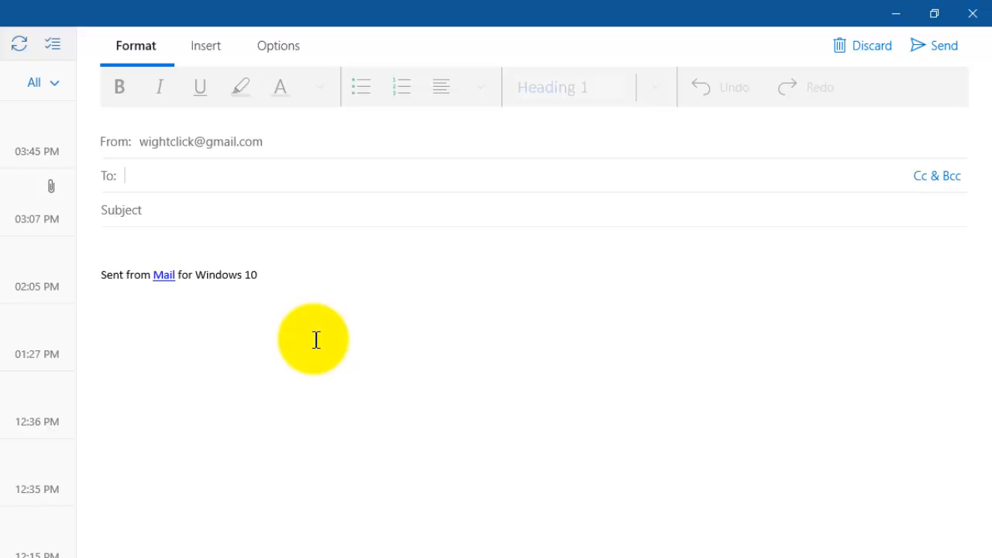
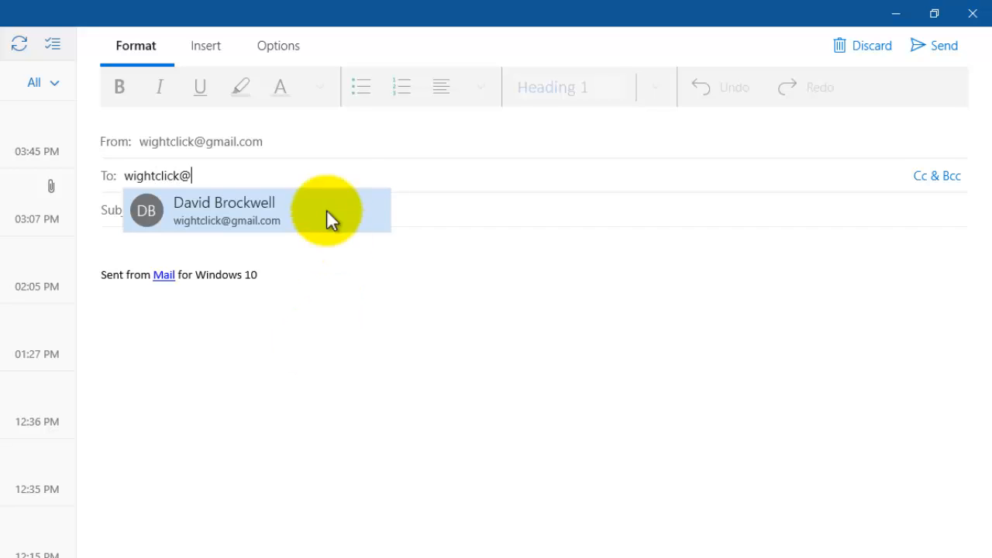
pyautogui.click(224, 211)
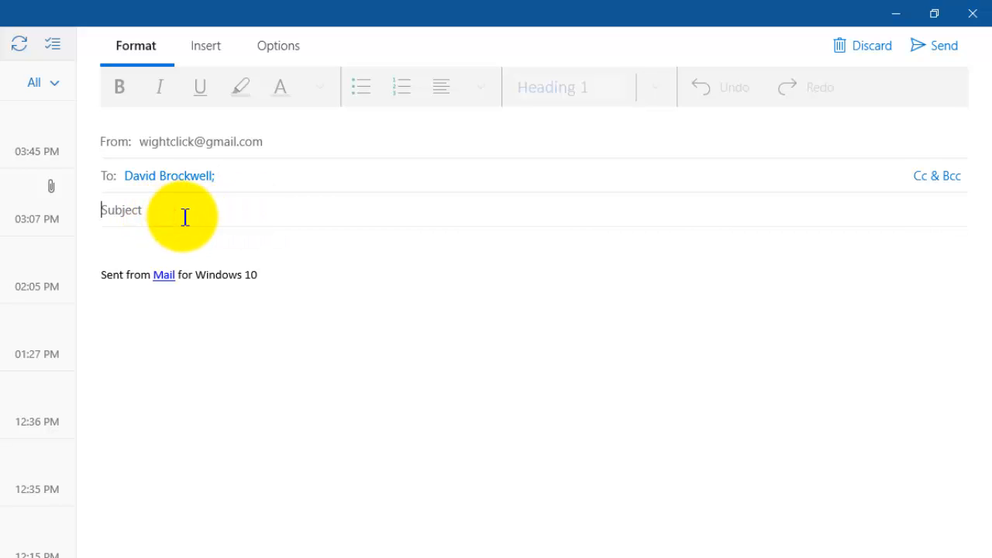
pyautogui.moveTo(121, 245)
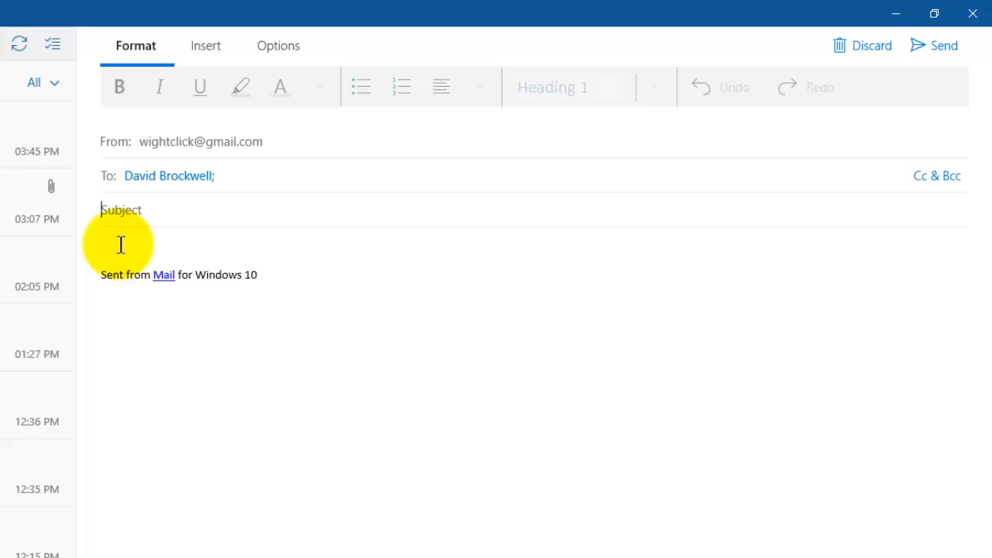
# - Enter subject 'Hello' and body text 'Hello how are you?' in the draft
pyautogui.write('Hello')
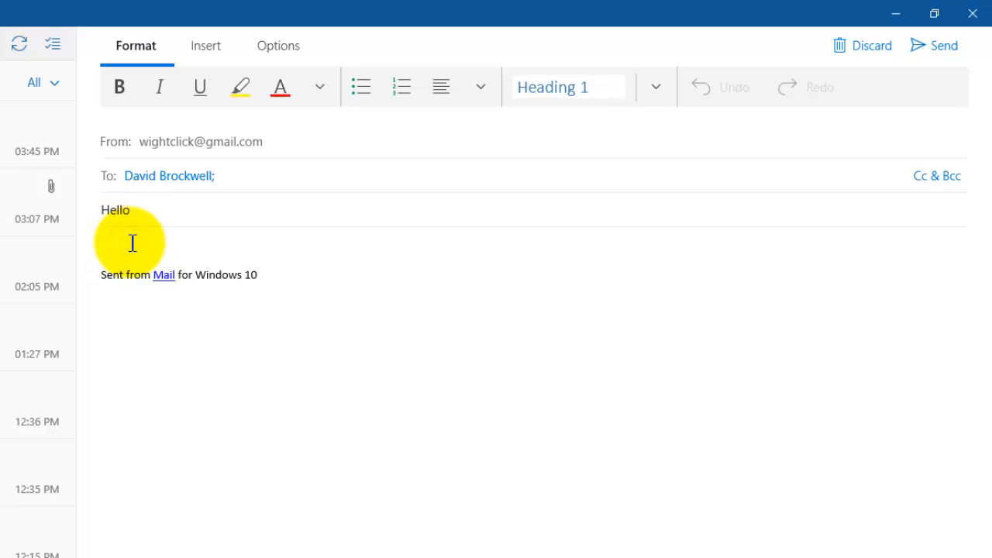
pyautogui.click(102, 242)
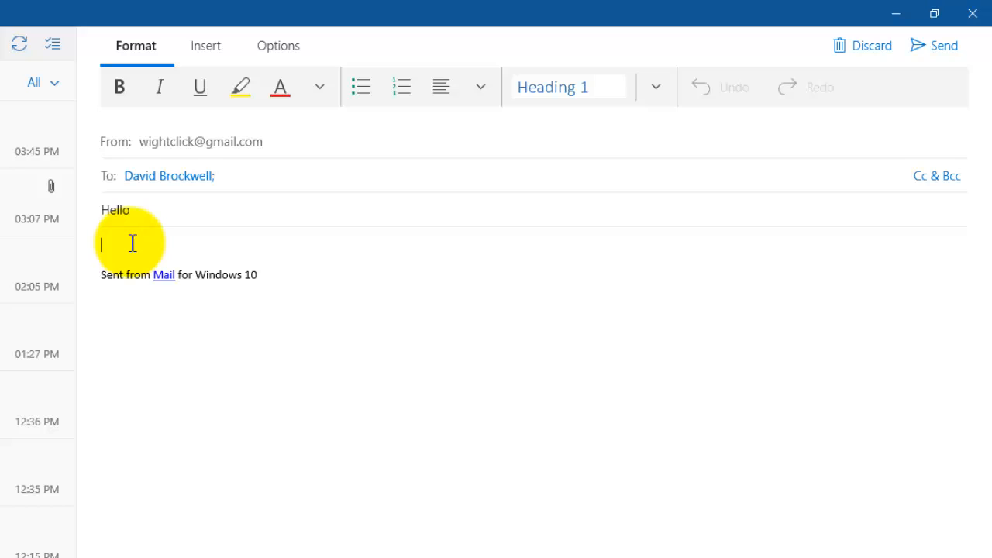
pyautogui.write('Hello')
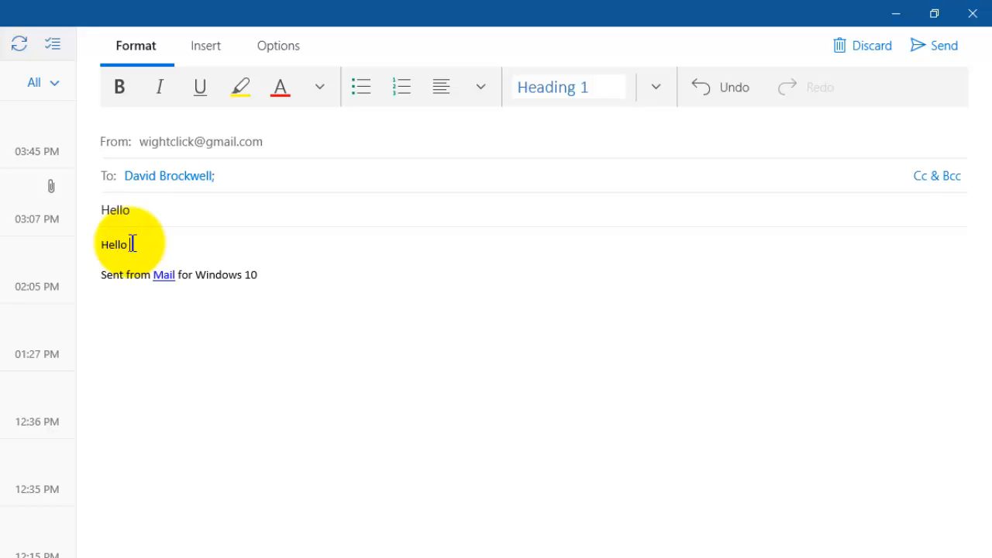
pyautogui.write('how are you?')
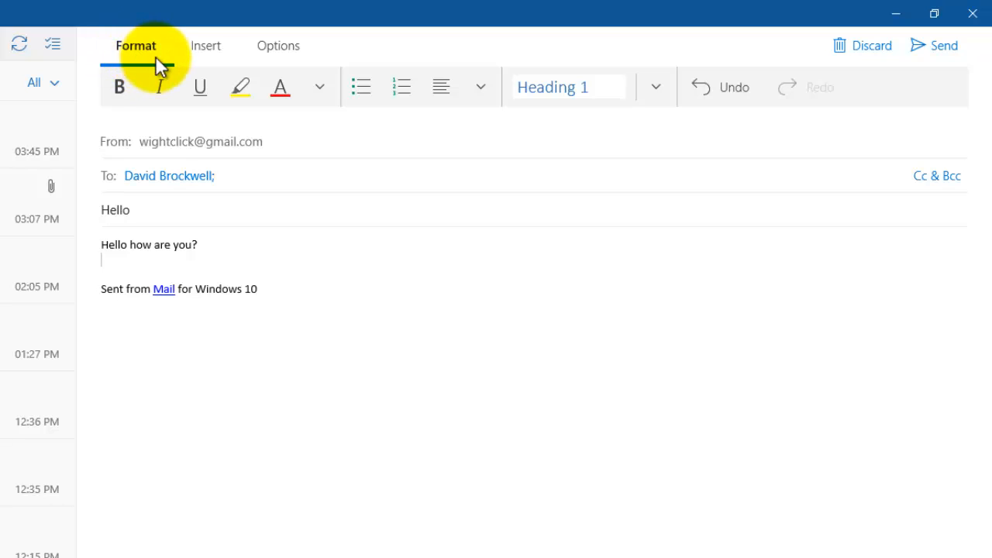
pyautogui.moveTo(279, 86)
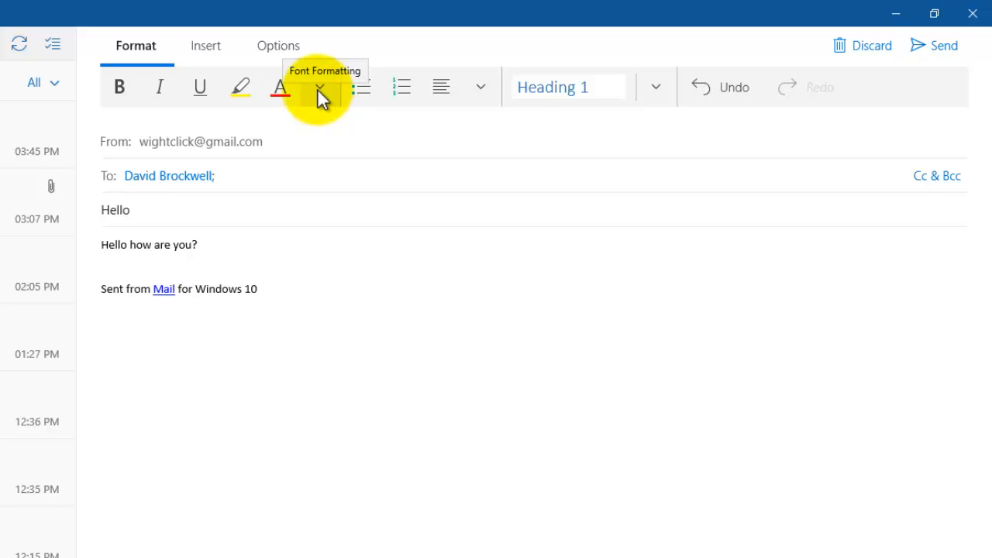
pyautogui.click(319, 87)
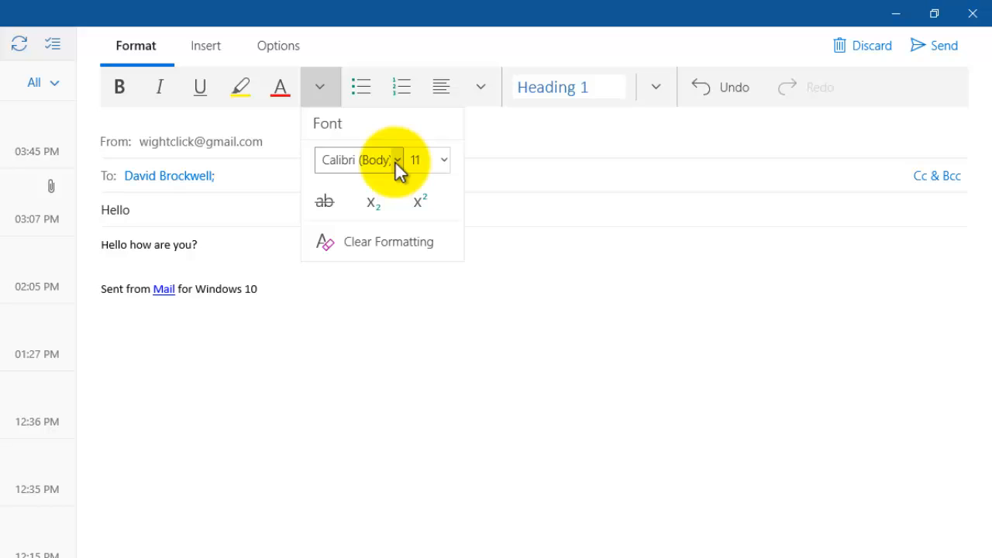
pyautogui.moveTo(443, 169)
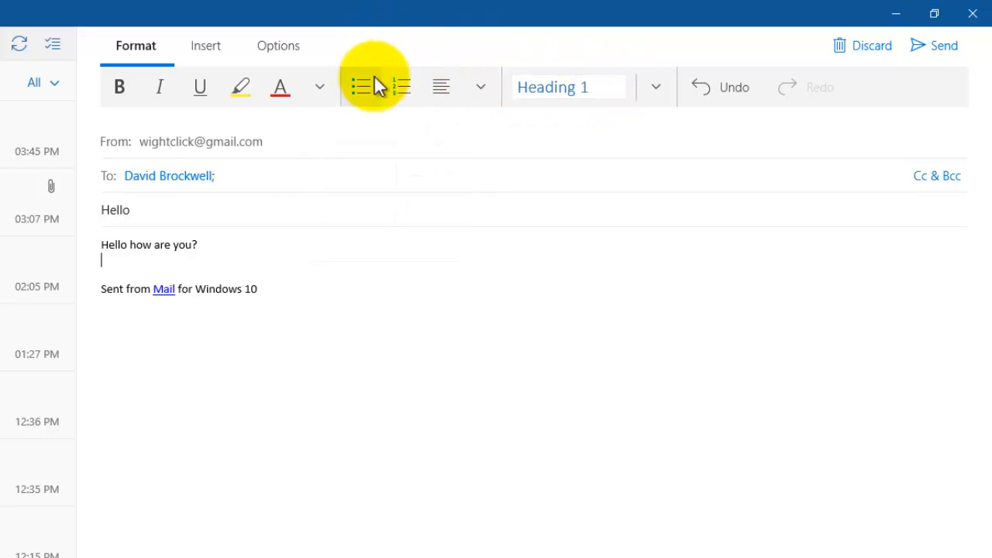
pyautogui.moveTo(400, 86)
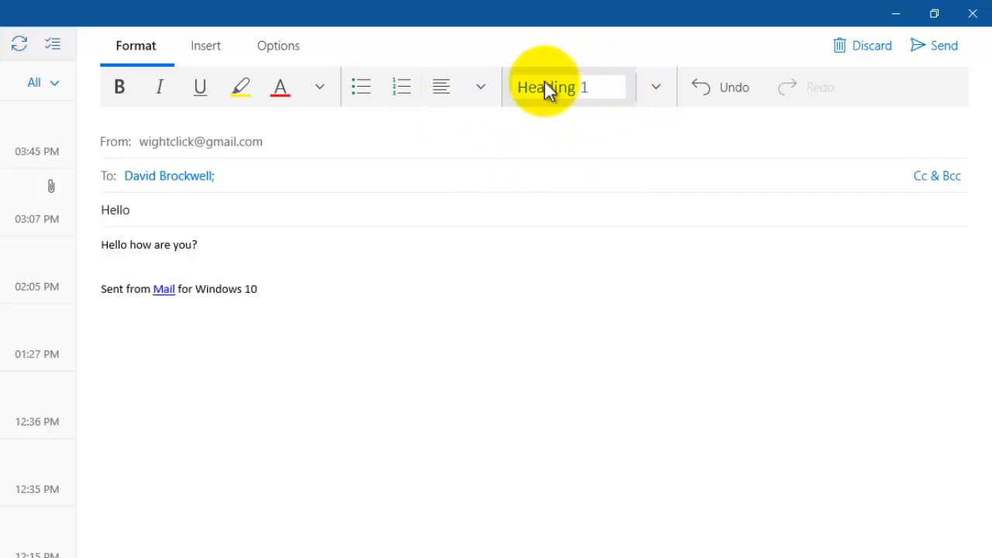
pyautogui.click(654, 87)
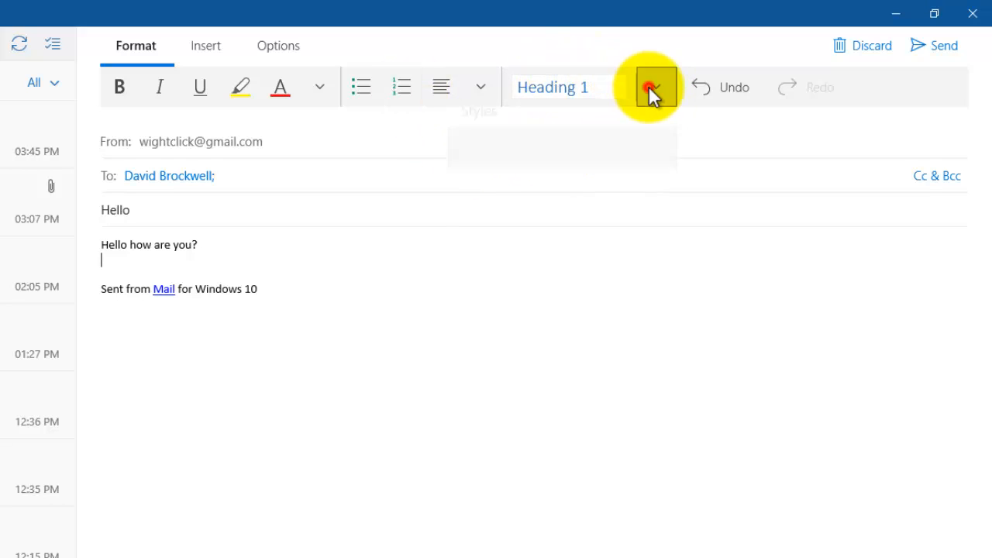
pyautogui.click(654, 87)
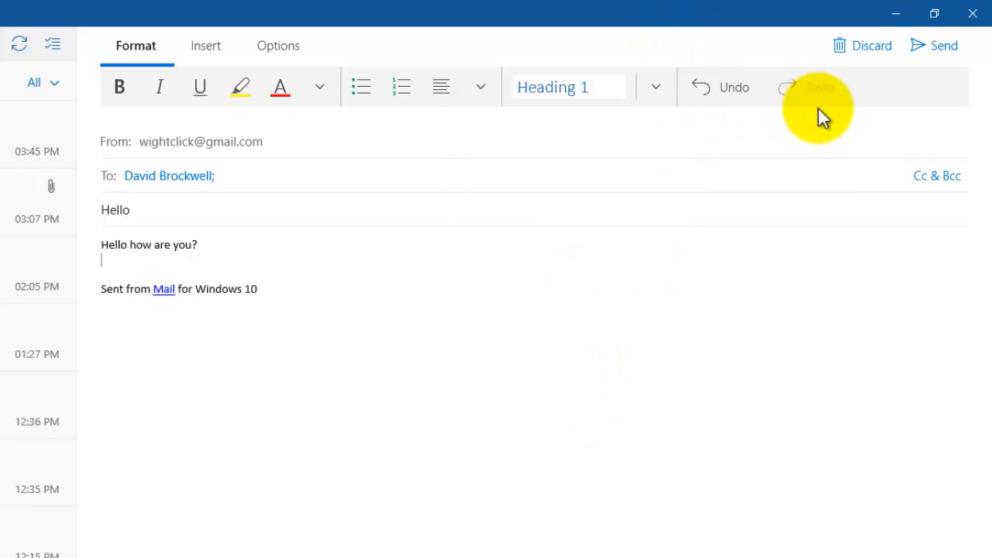
pyautogui.click(204, 45)
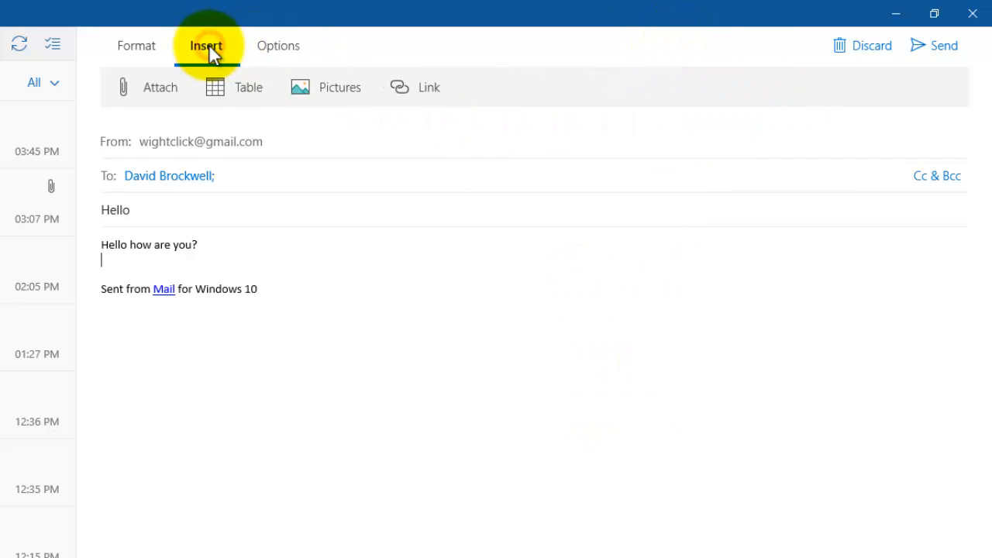
# - Browse the Insert and Options ribbons unchanged, then return to the Format tools
pyautogui.click(206, 45)
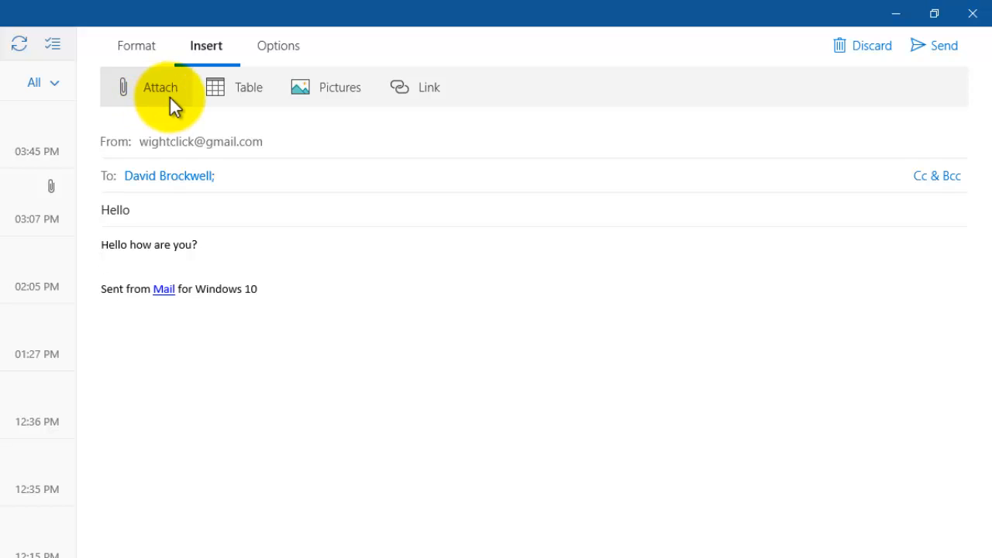
pyautogui.click(102, 260)
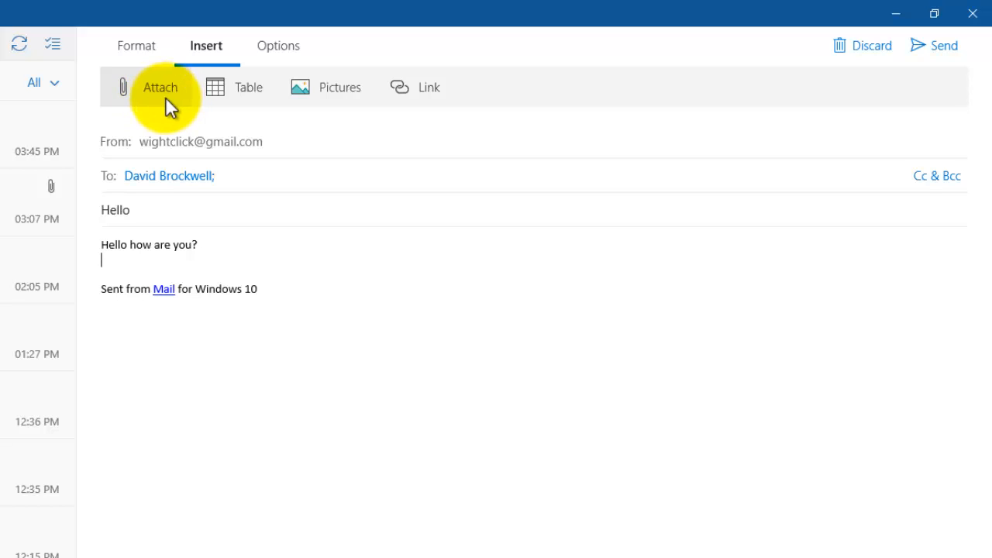
pyautogui.moveTo(339, 87)
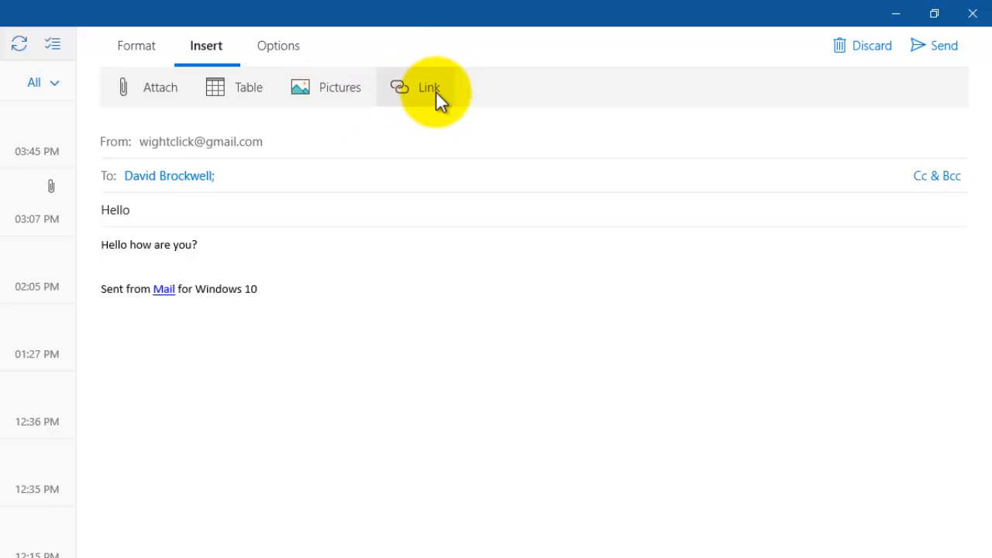
pyautogui.click(279, 45)
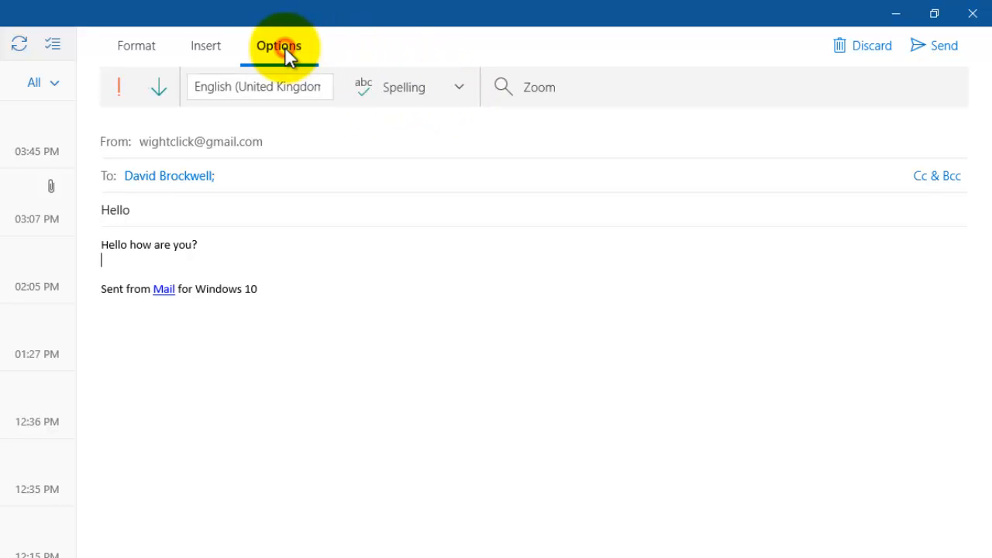
pyautogui.click(279, 45)
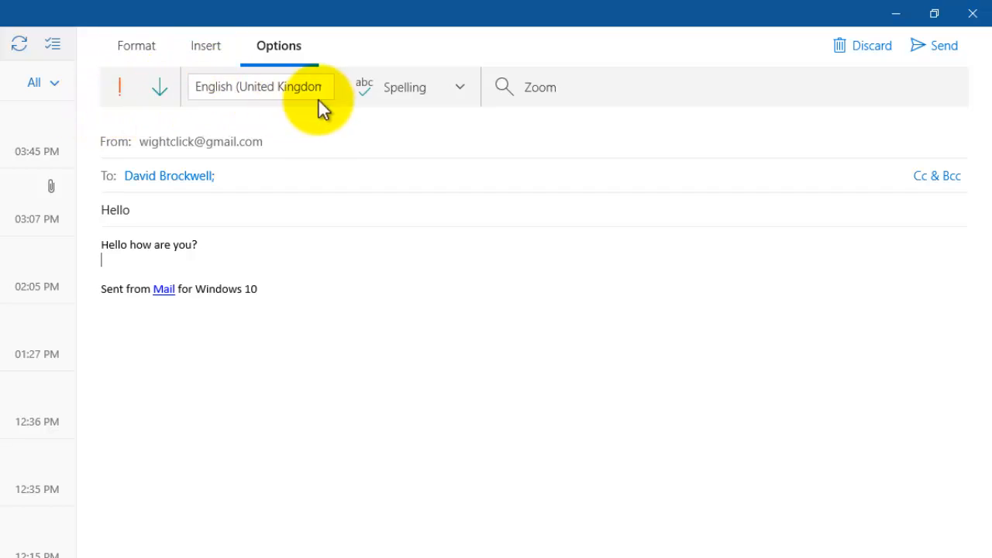
pyautogui.moveTo(119, 86)
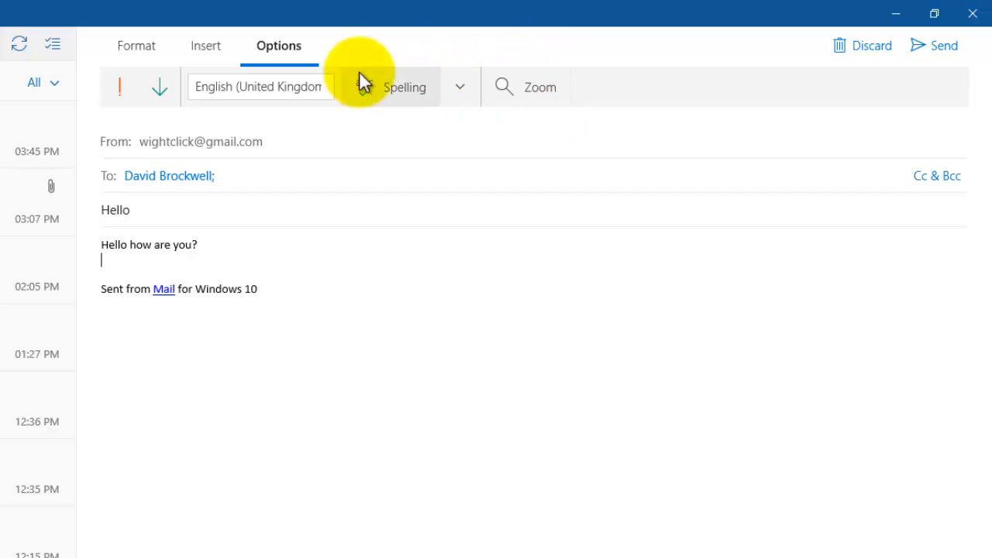
pyautogui.click(136, 45)
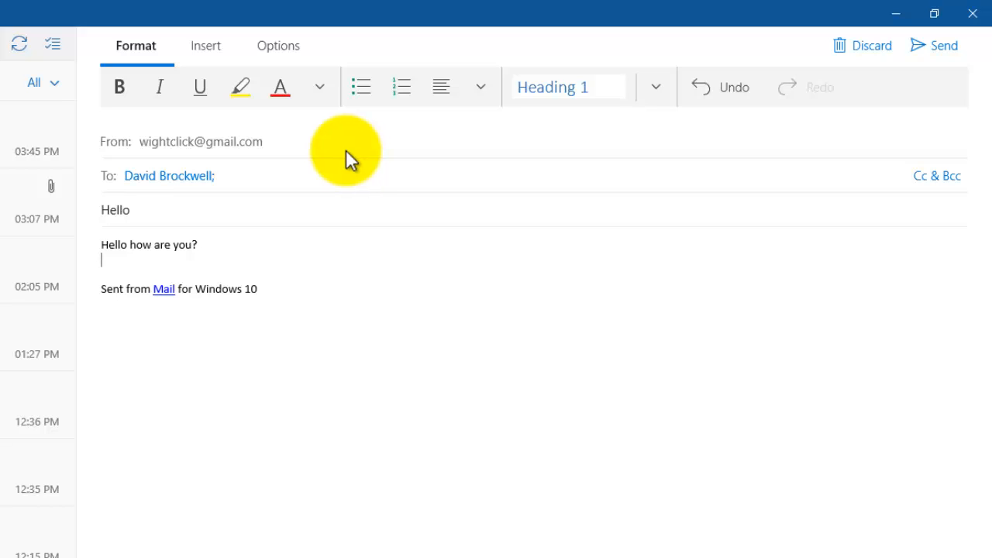
pyautogui.moveTo(257, 276)
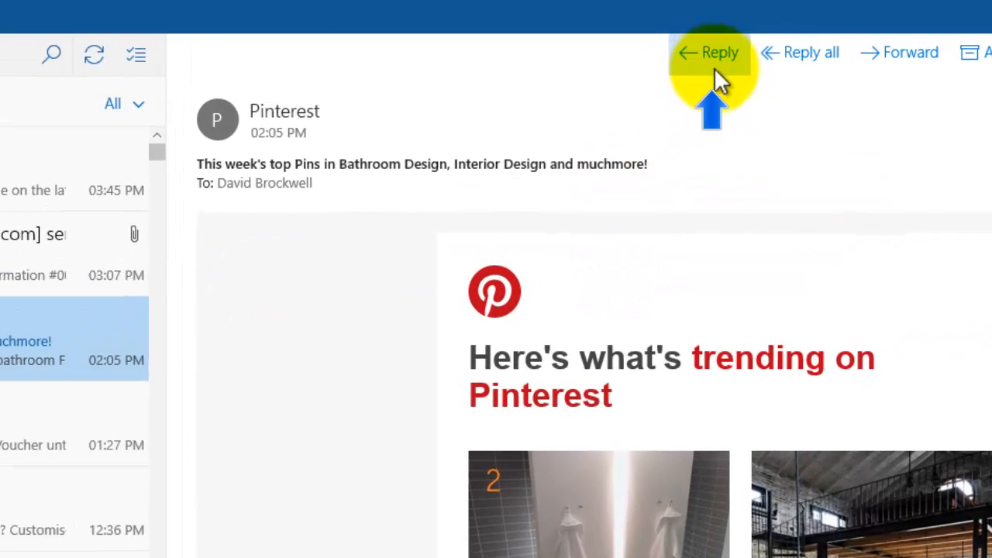
# - Reply to the Pinterest email with the original quoted and place the cursor in the body
pyautogui.click(709, 53)
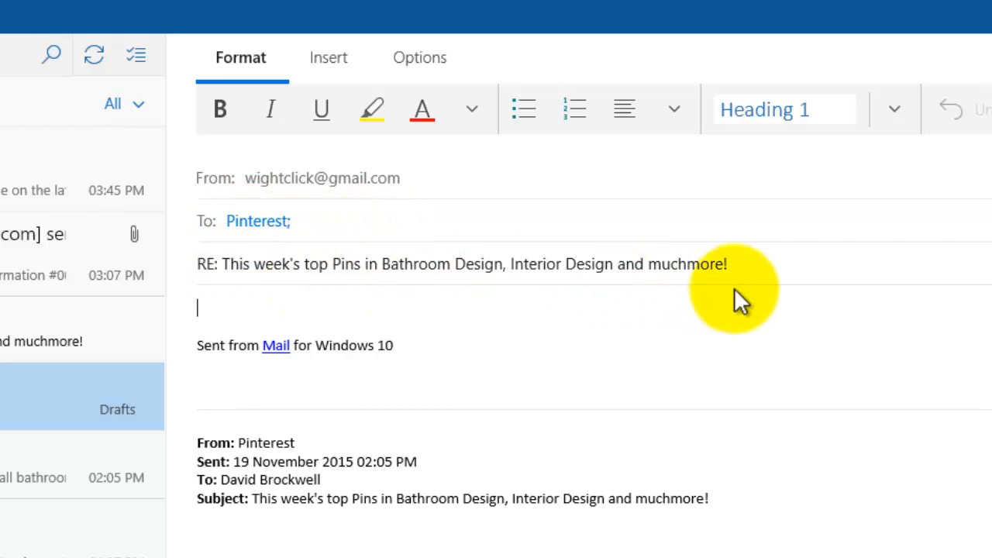
pyautogui.moveTo(663, 256)
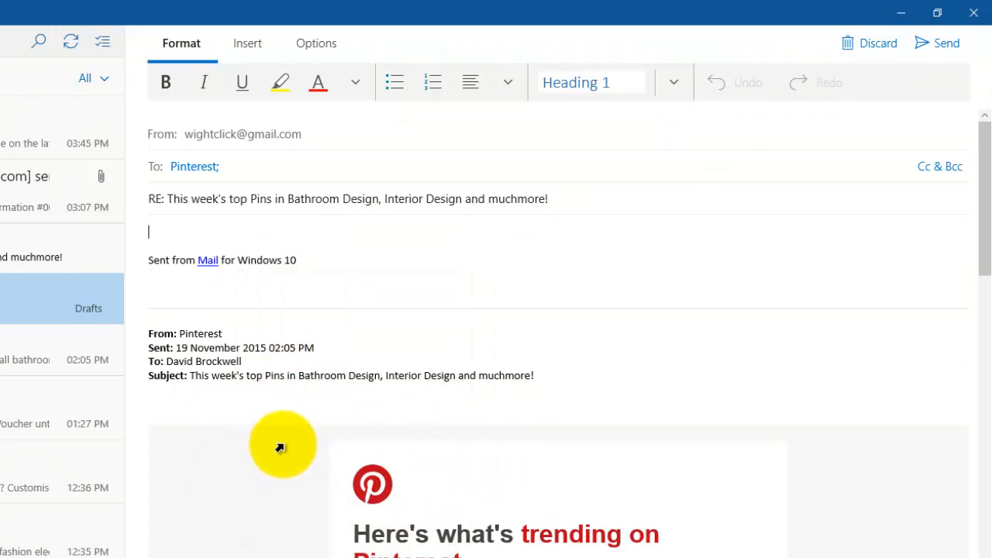
pyautogui.moveTo(167, 236)
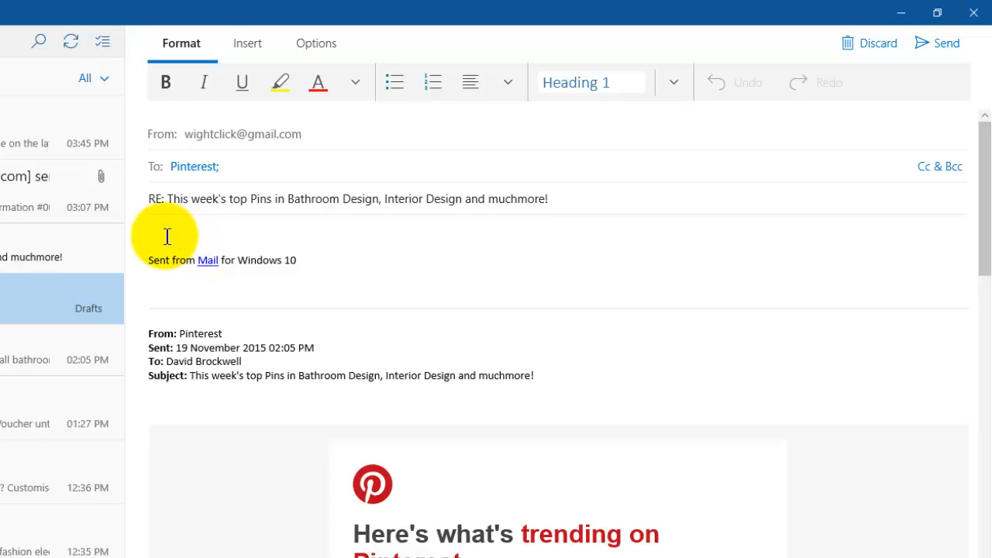
pyautogui.click(149, 233)
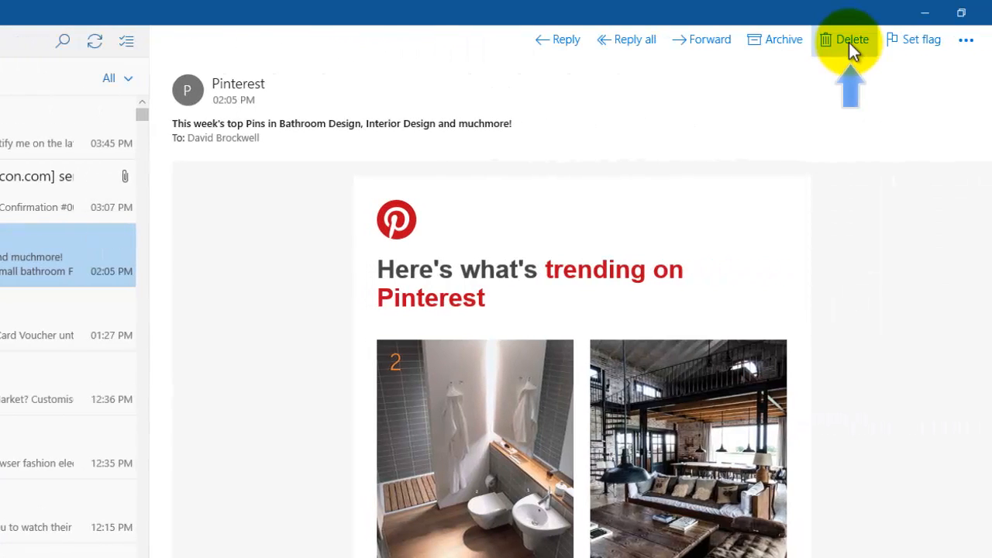
pyautogui.moveTo(853, 40)
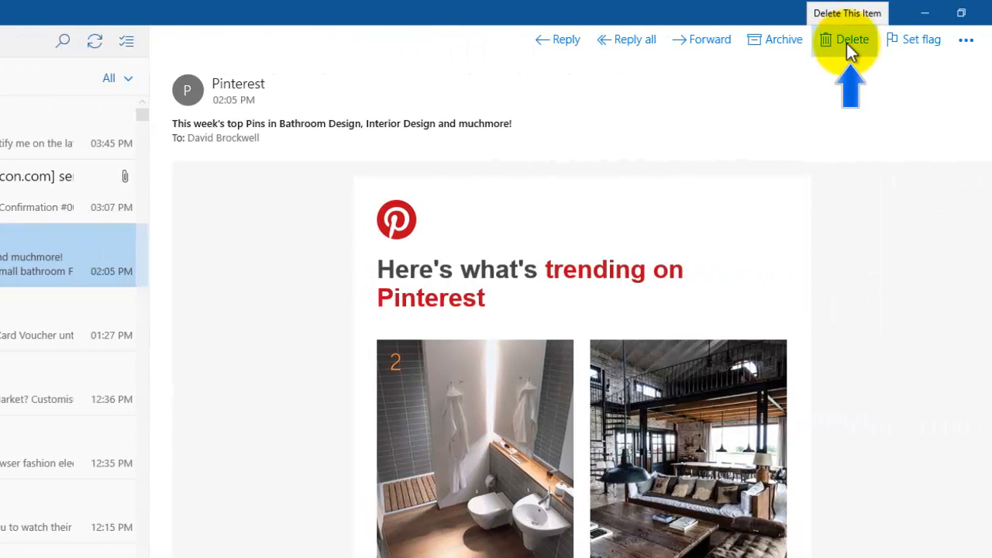
# - Delete the open Pinterest top Pins message from the inbox
pyautogui.click(843, 41)
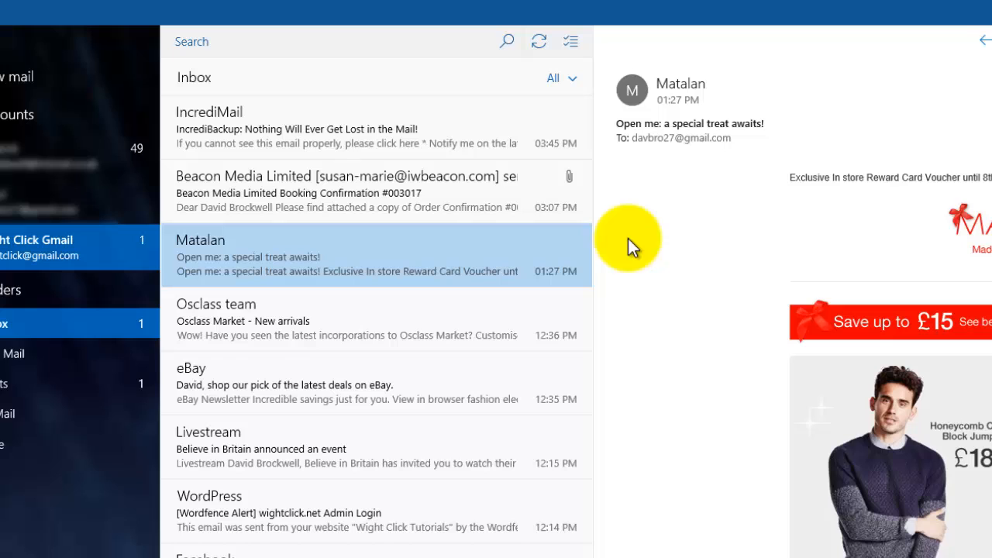
pyautogui.moveTo(626, 250)
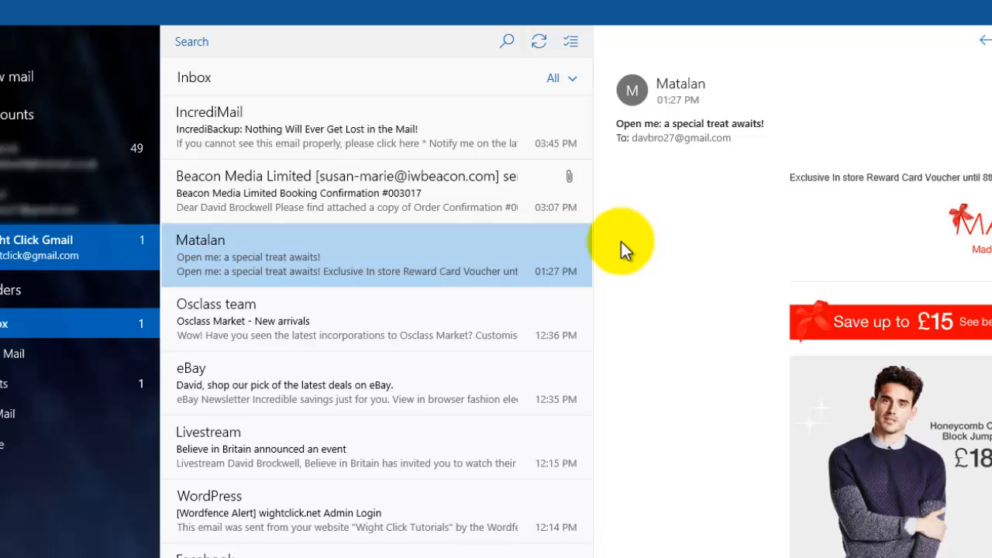
pyautogui.moveTo(571, 41)
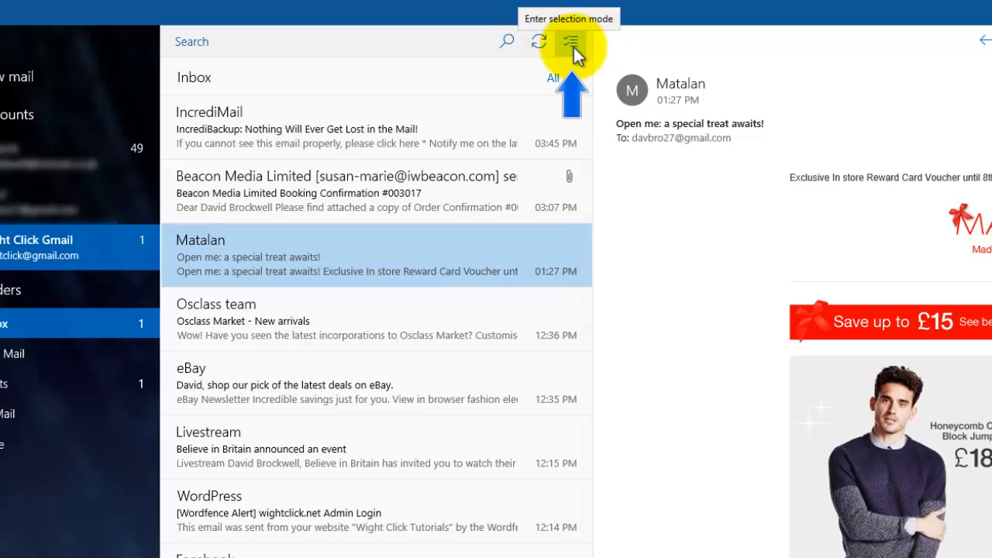
# - In selection mode, tick the IncrediMail, Matalan and eBay messages and delete them together
pyautogui.click(570, 40)
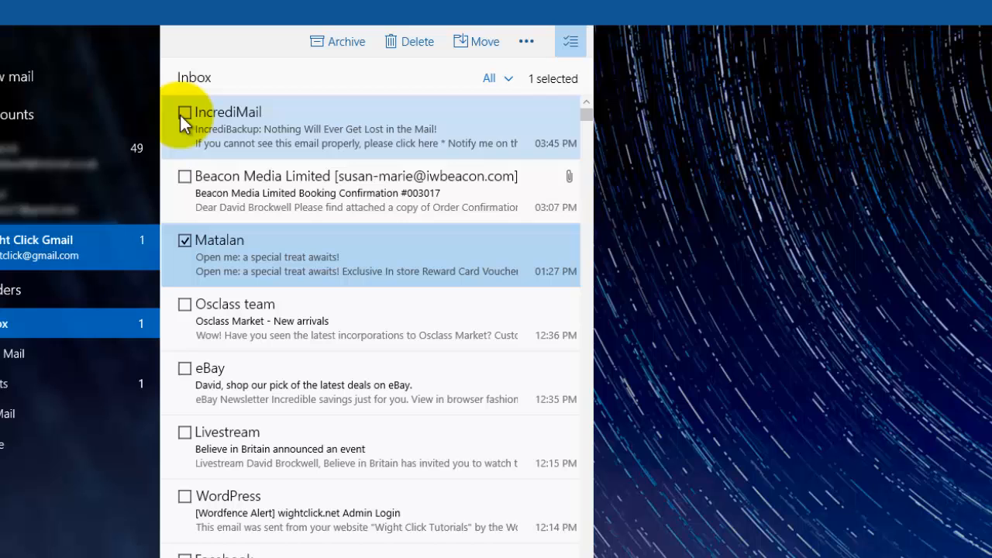
pyautogui.click(185, 112)
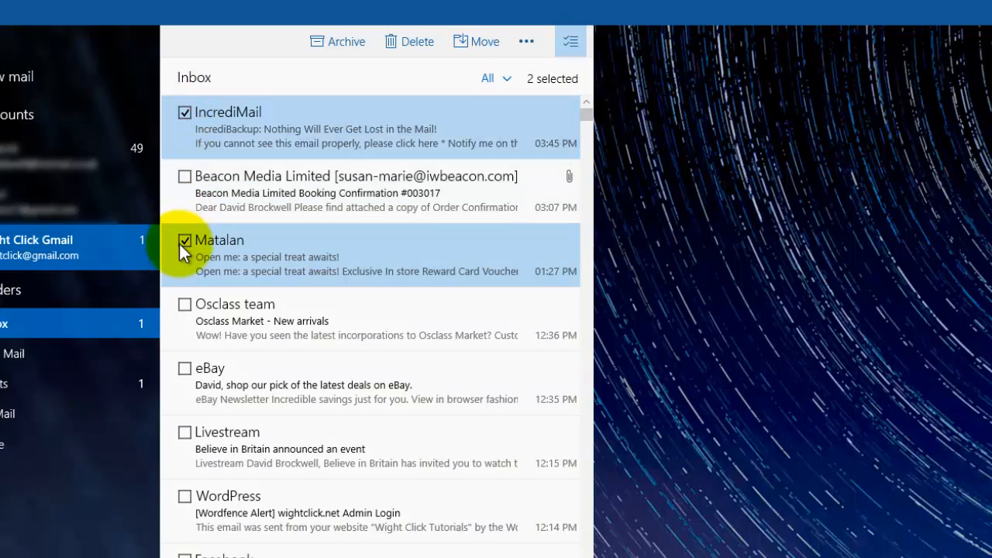
pyautogui.click(184, 304)
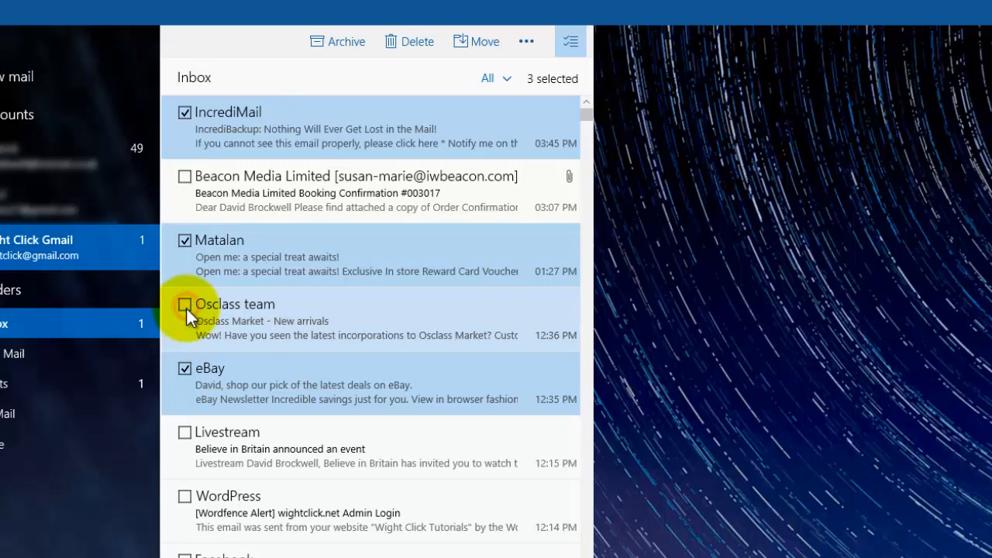
pyautogui.click(184, 303)
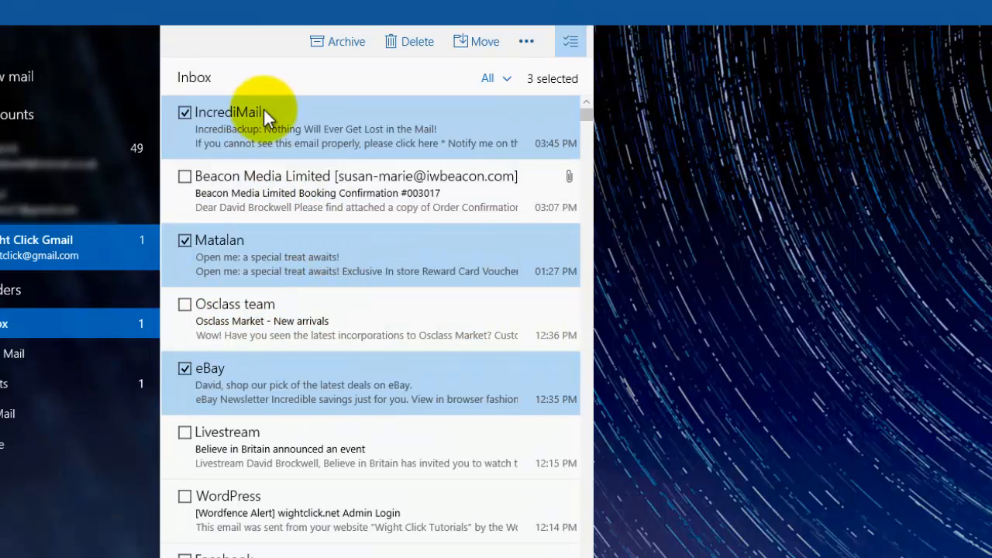
pyautogui.moveTo(411, 41)
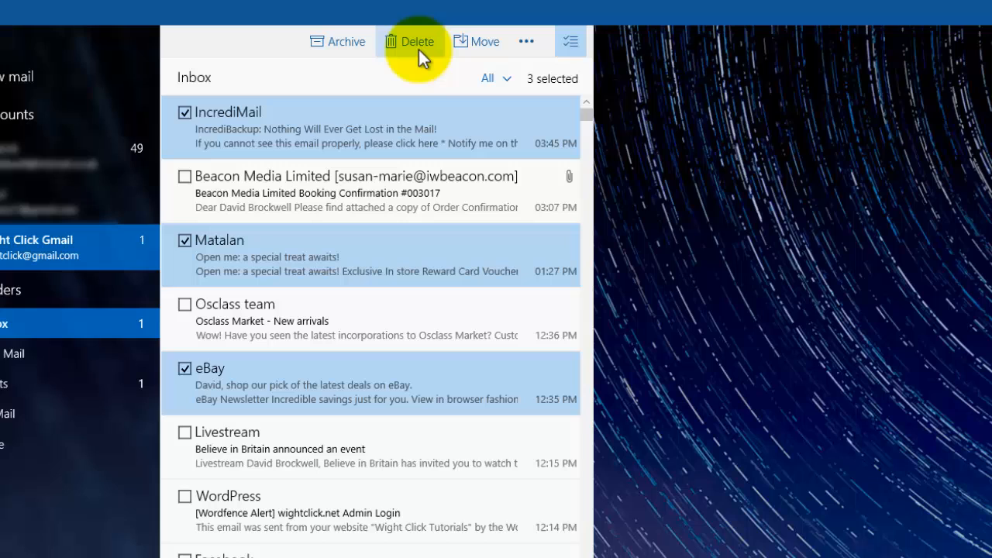
pyautogui.moveTo(417, 40)
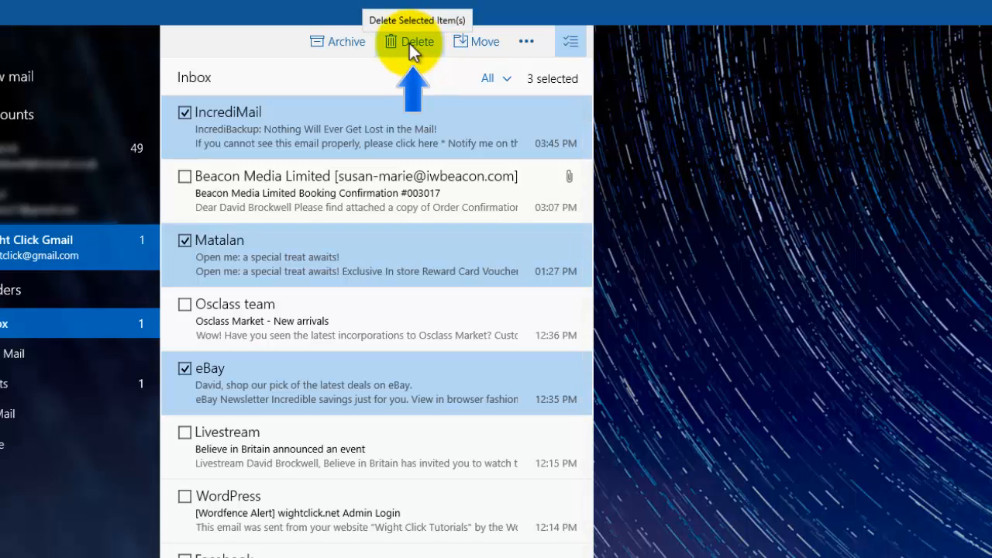
pyautogui.click(409, 41)
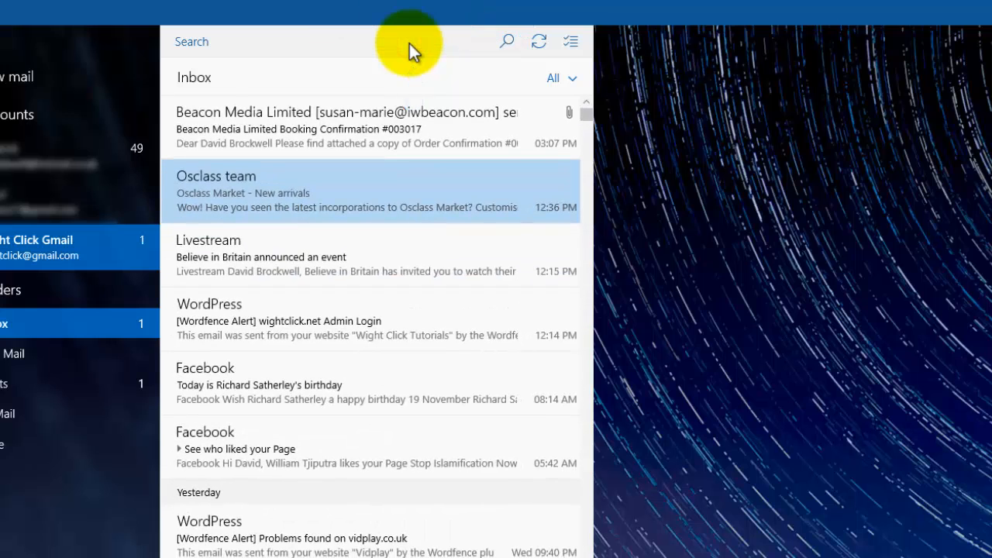
pyautogui.moveTo(669, 326)
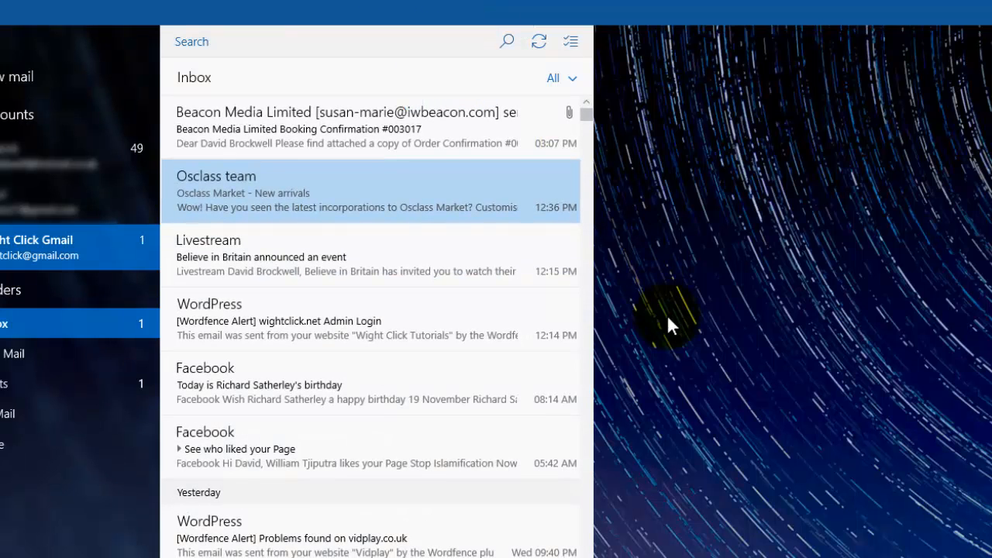
pyautogui.moveTo(669, 394)
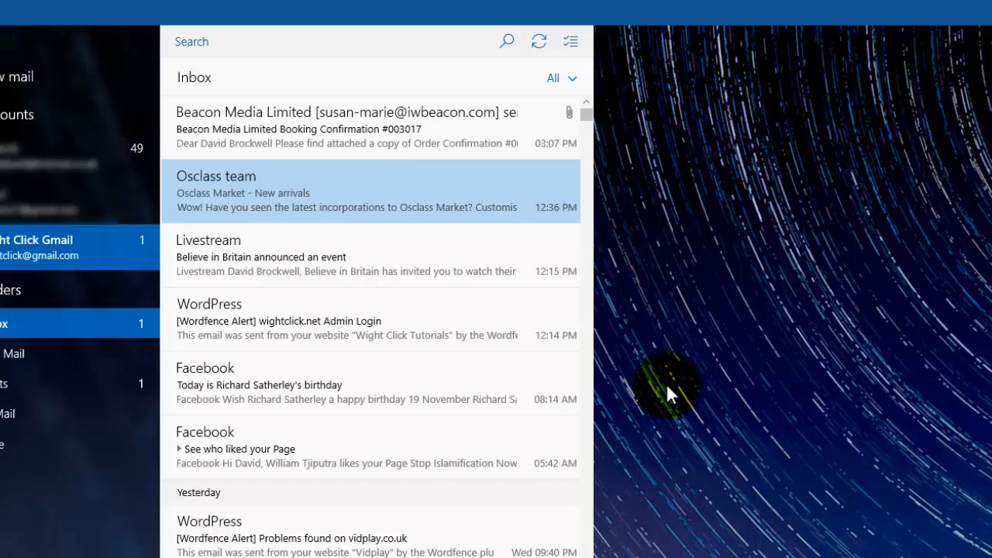